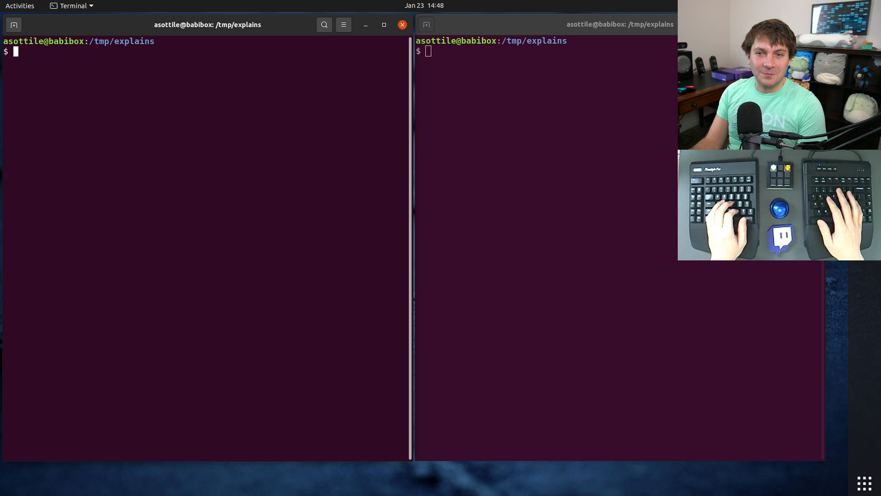
{"action": "type", "text": "git cleo"}
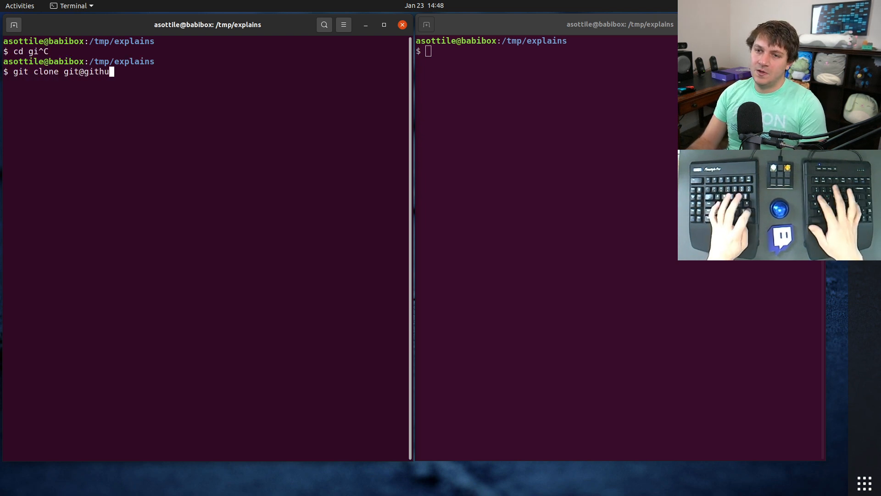
{"action": "type", "text": "b.com:pre-commit/"}
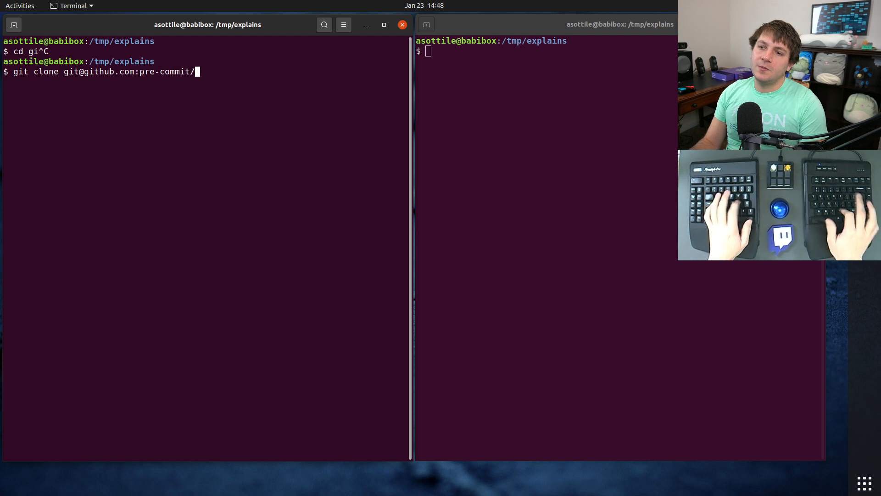
{"action": "type", "text": "identify"}
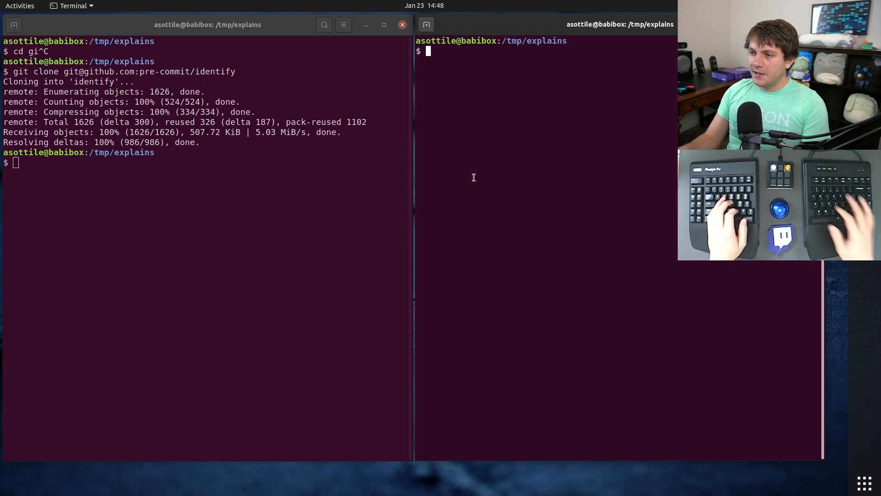
{"action": "type", "text": "cd identify/"}
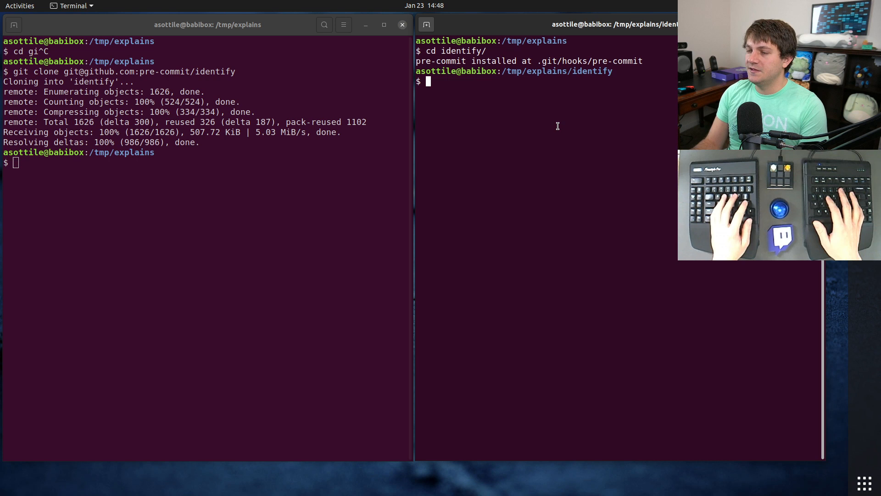
Run git status and ls in the right shell, then rm -rf identify/ in the left shell
{"action": "type", "text": "git status"}
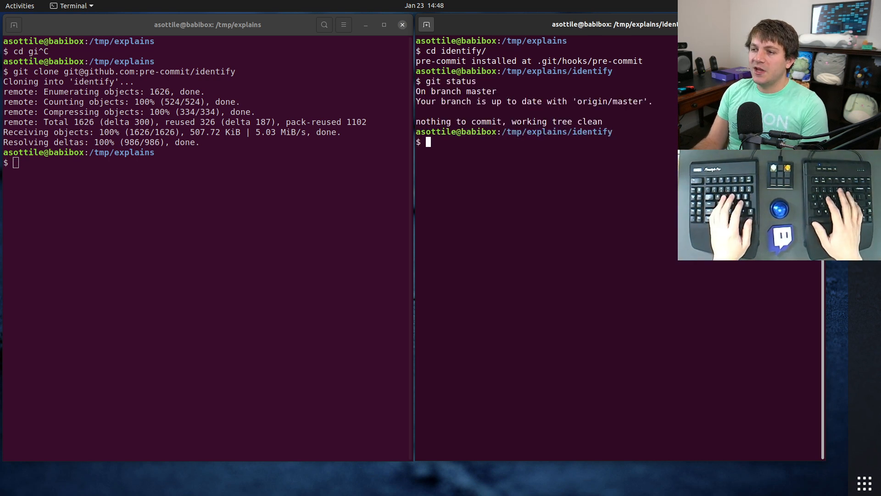
{"action": "type", "text": "ls"}
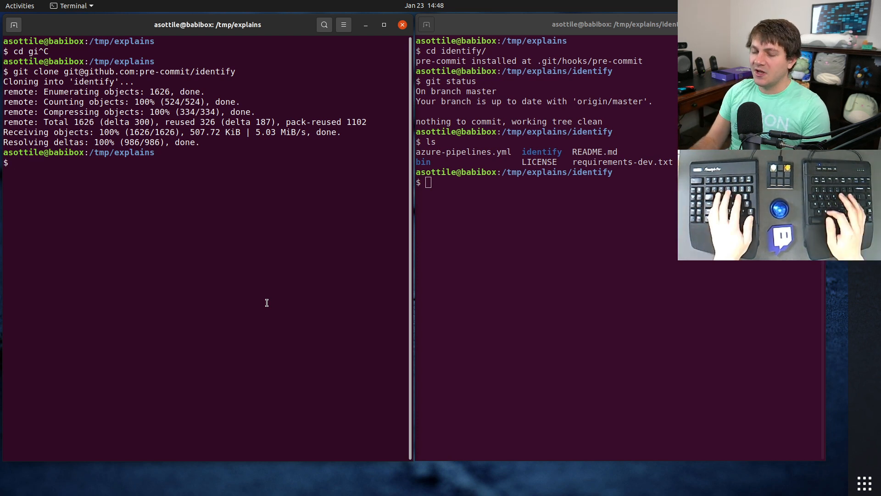
{"action": "type", "text": "rm -rf identify/"}
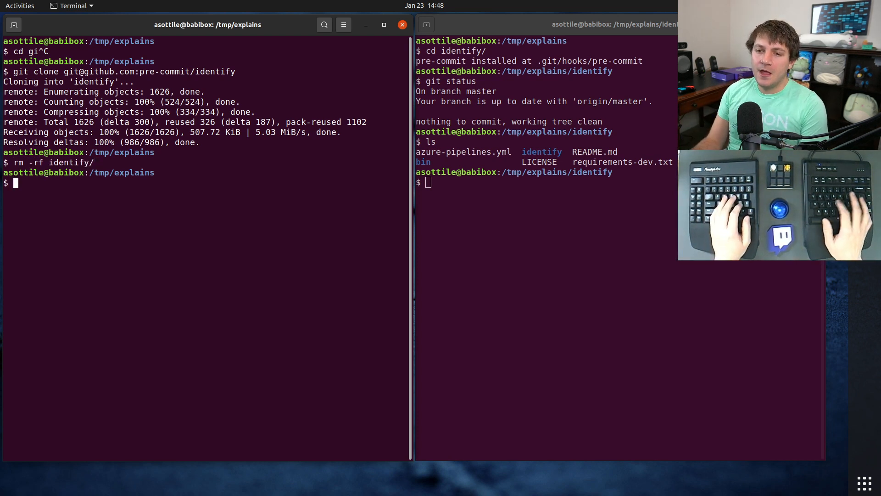
{"action": "type", "text": "git clone git@github.com:pre-commit/identify"}
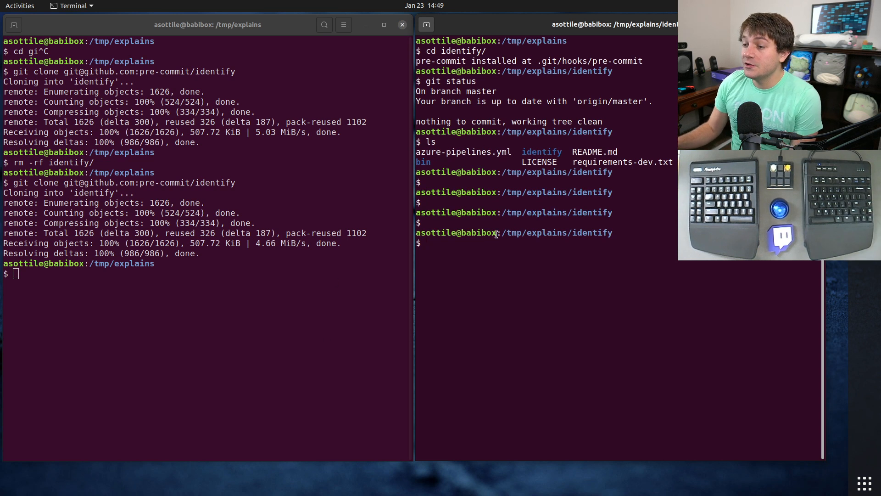
{"action": "double_click", "coordinate": [556, 232]}
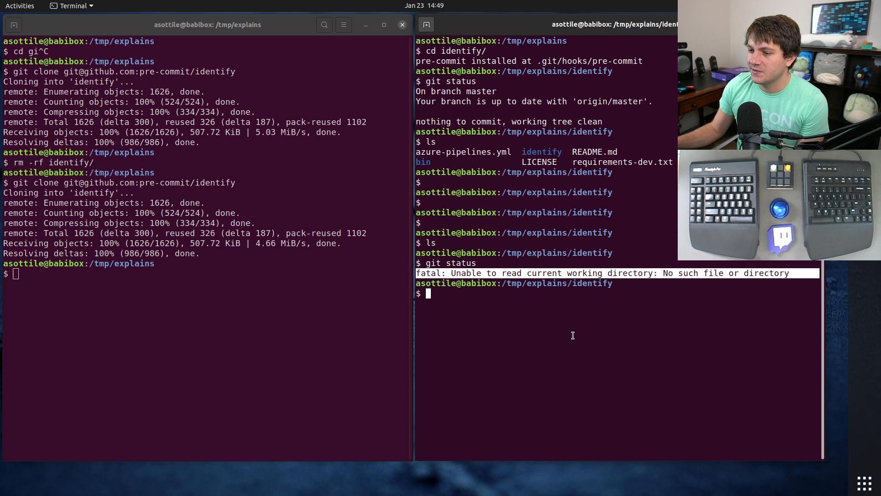
Grab the prompt's /tmp/explains/identify path and list it with ls from the left shell
{"action": "double_click", "coordinate": [556, 284]}
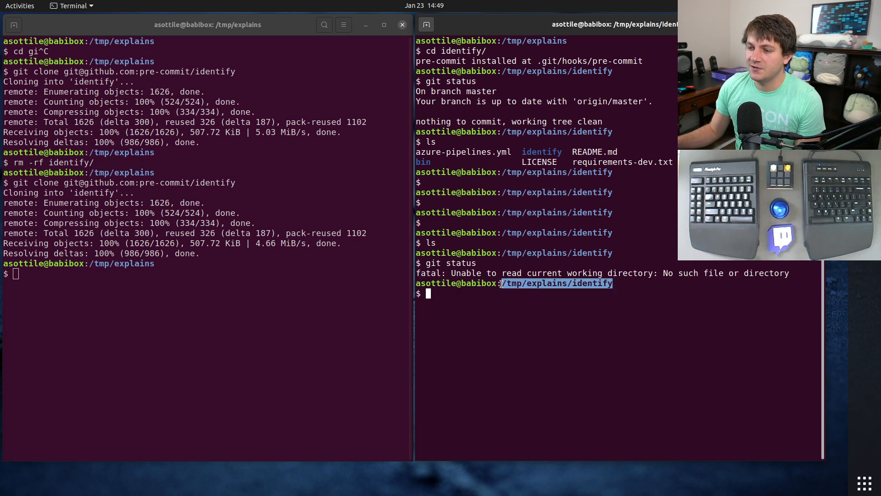
{"action": "type", "text": "ls /tmp/explains/identify/"}
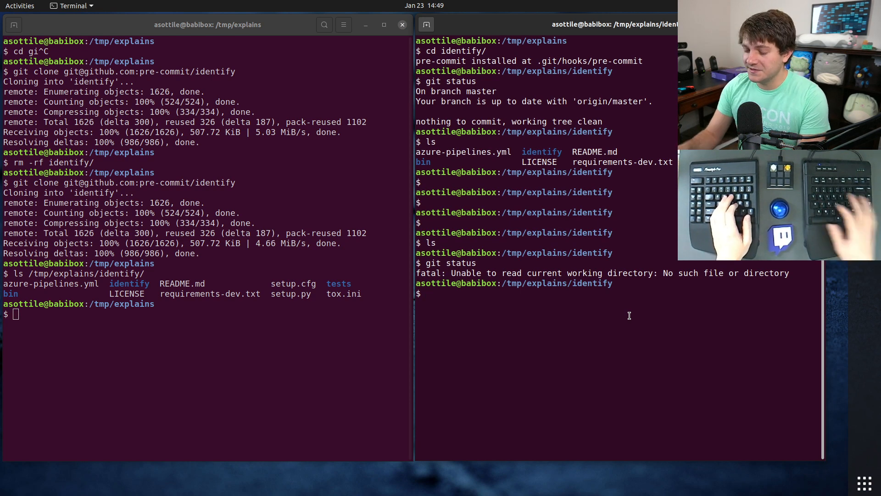
Run cd $PWD and pwd in the right shell, then begin a python3 -c command on the left
{"action": "type", "text": "cd $PWD"}
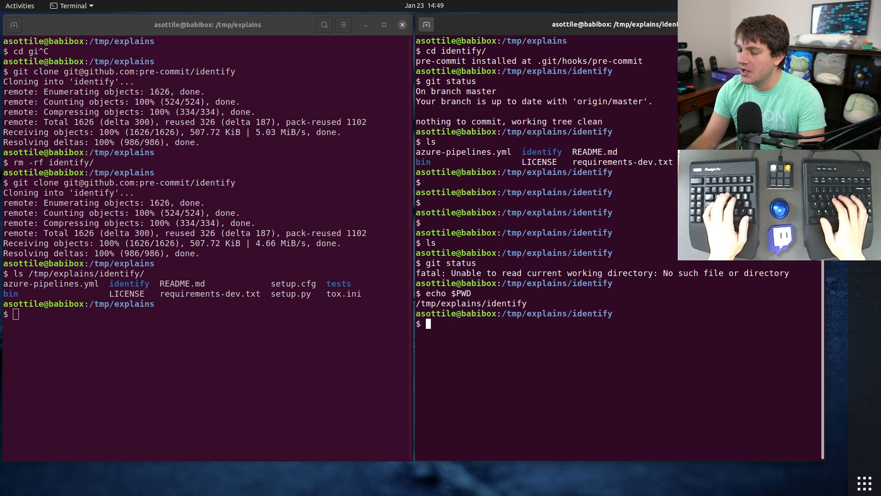
{"action": "type", "text": "pwd"}
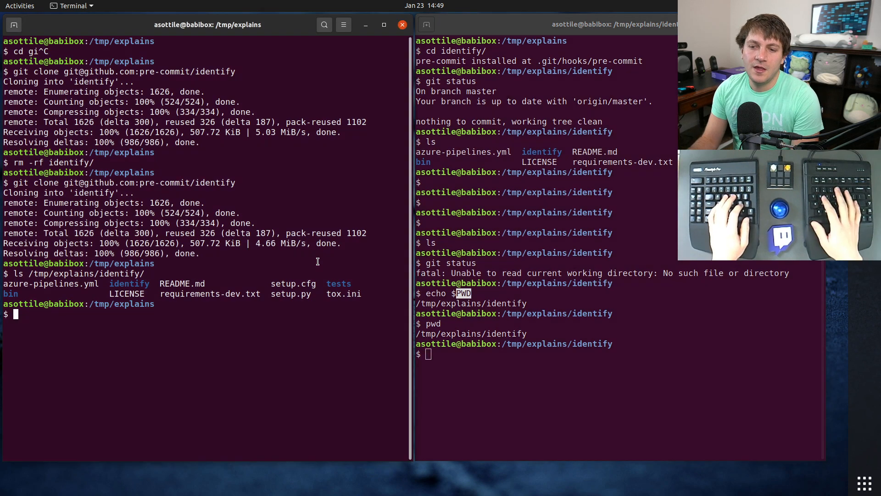
{"action": "type", "text": "python3 -c 'imp"}
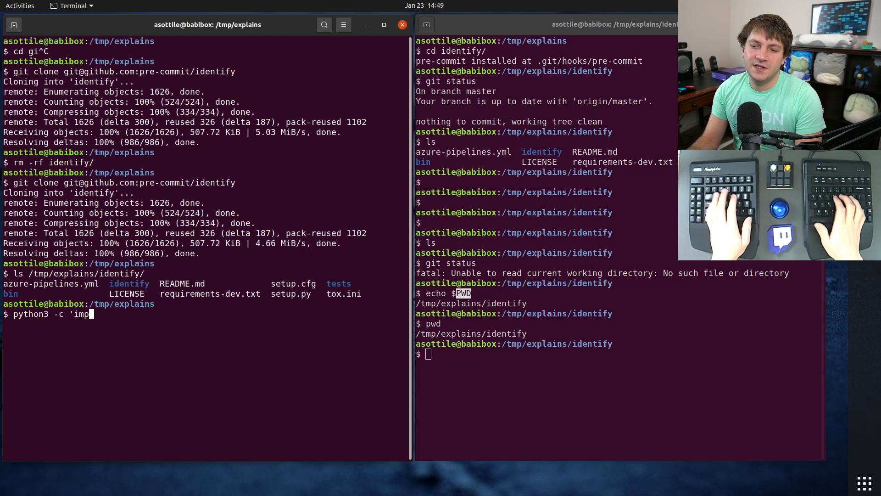
Run python3 -c 'import os; print(os.environ["PWD"])', then cd $PWD in the right shell
{"action": "type", "text": "ort os; print(os.environ["}
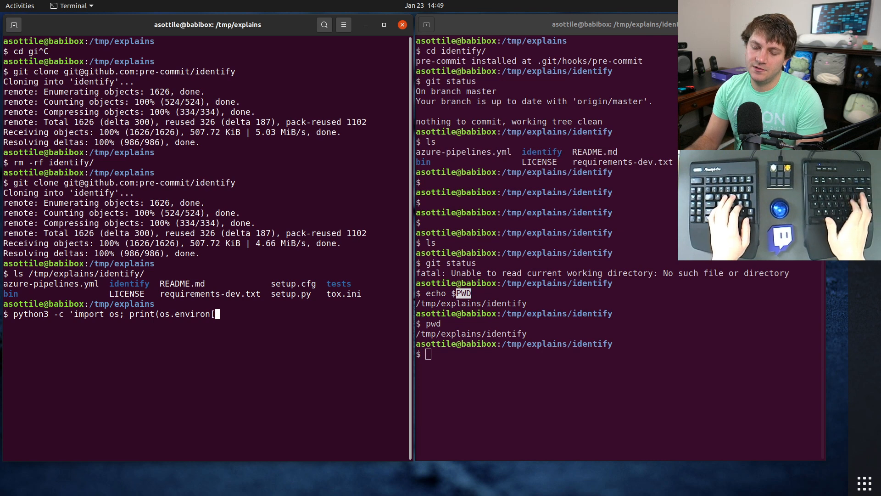
{"action": "type", "text": "\"PWD\"]"}
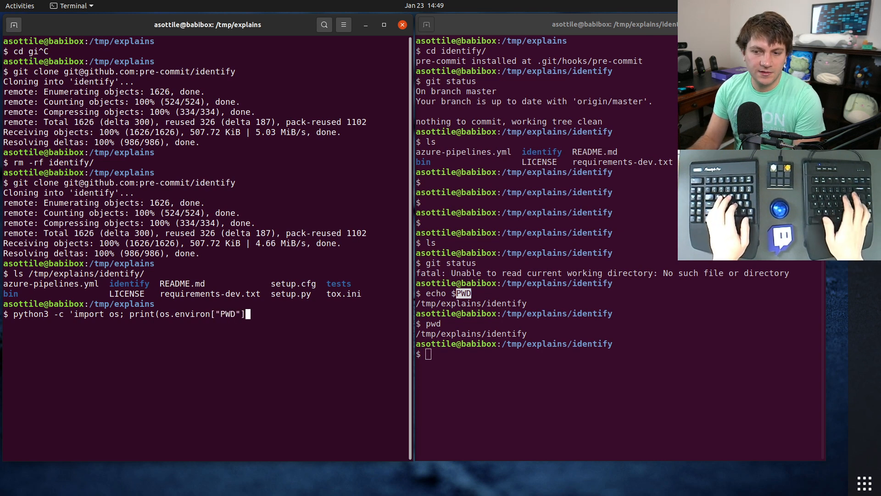
{"action": "key", "text": "Return"}
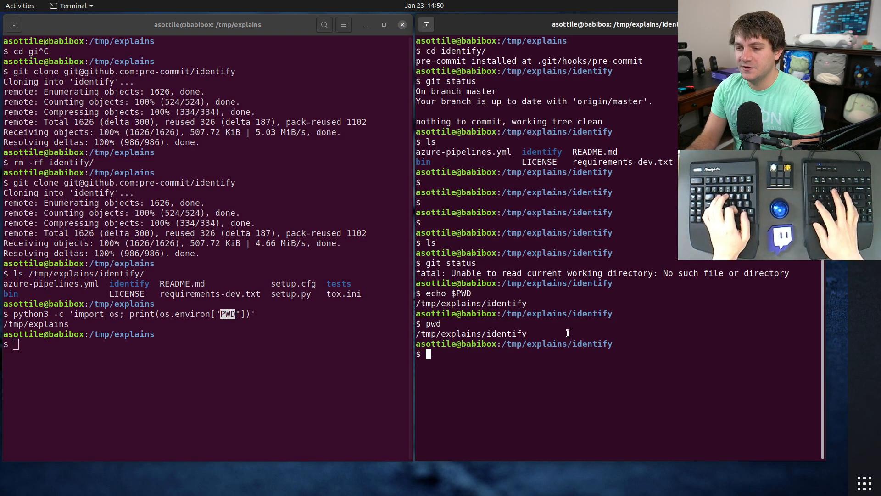
{"action": "type", "text": "cd $PWD"}
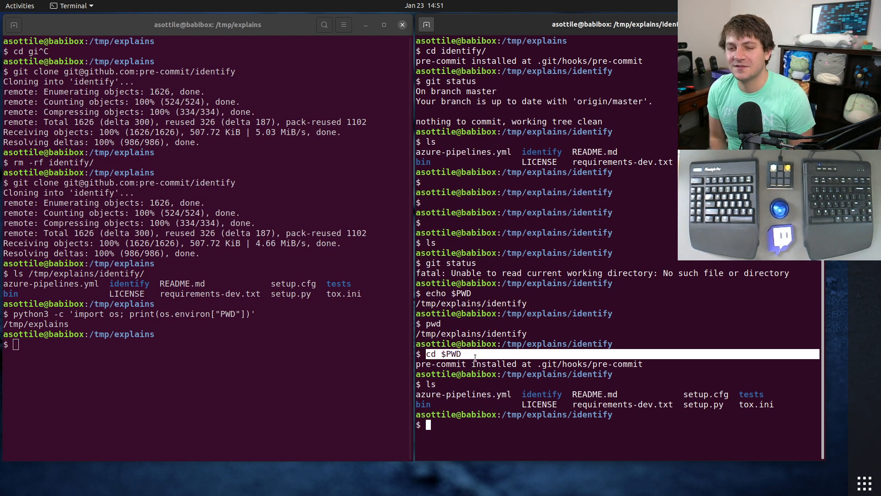
Start typing cd at the left shell's prompt
{"action": "type", "text": "cd"}
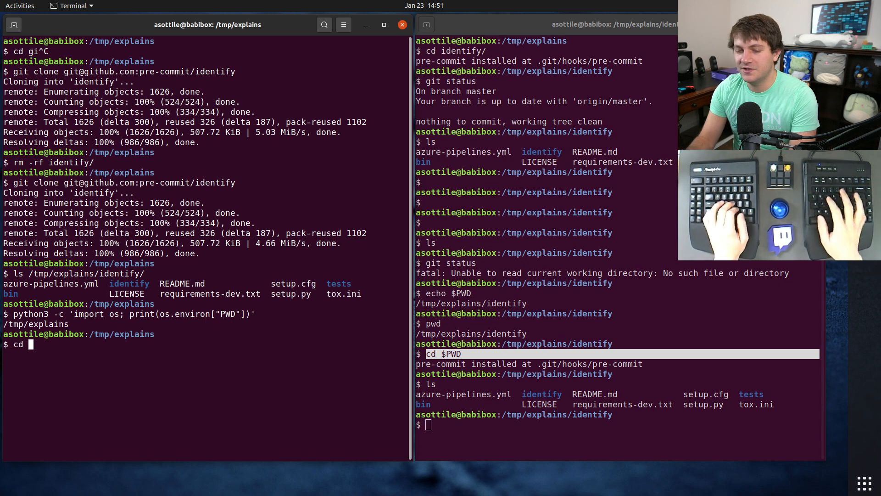